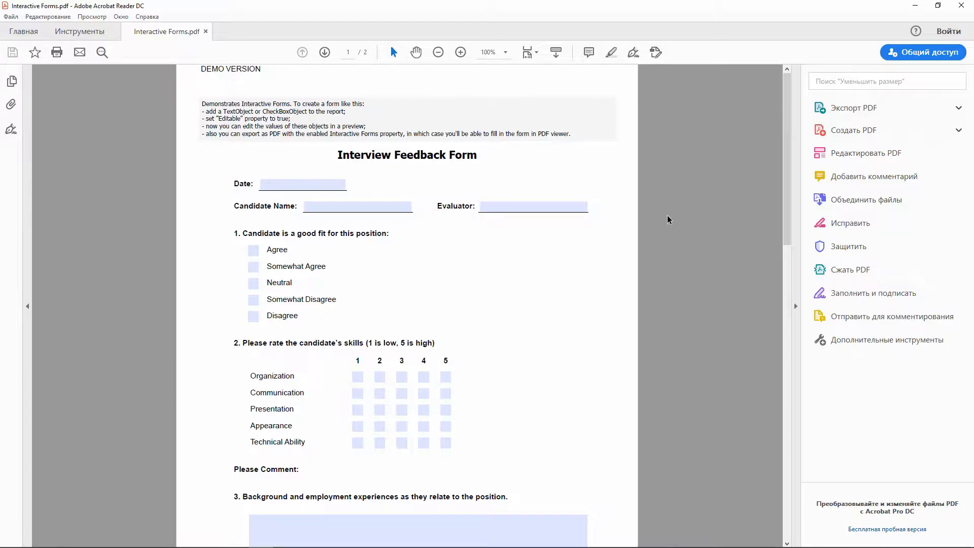
# - Enter 'you' as the Candidate Name and tick Agree for question 1
pyautogui.click(357, 205)
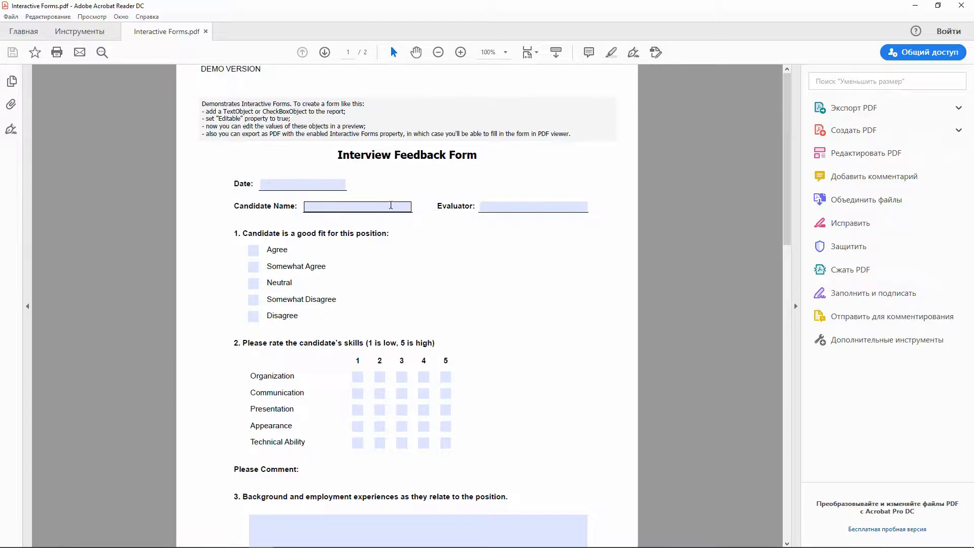
pyautogui.click(252, 266)
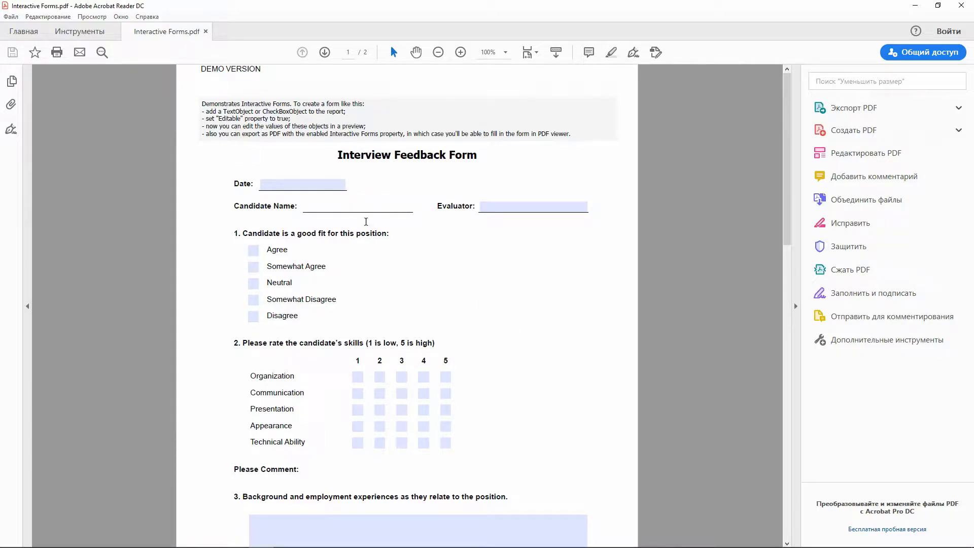
pyautogui.write('you')
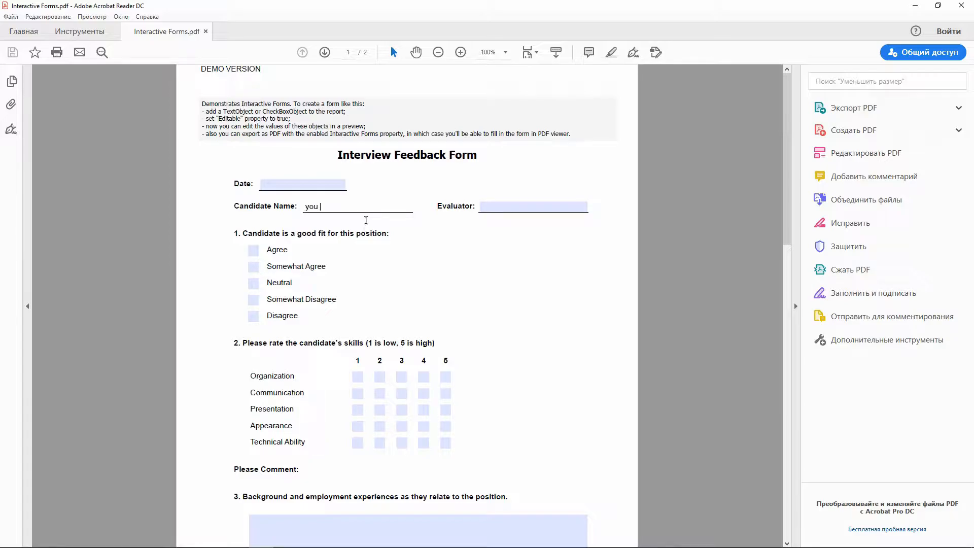
pyautogui.click(540, 316)
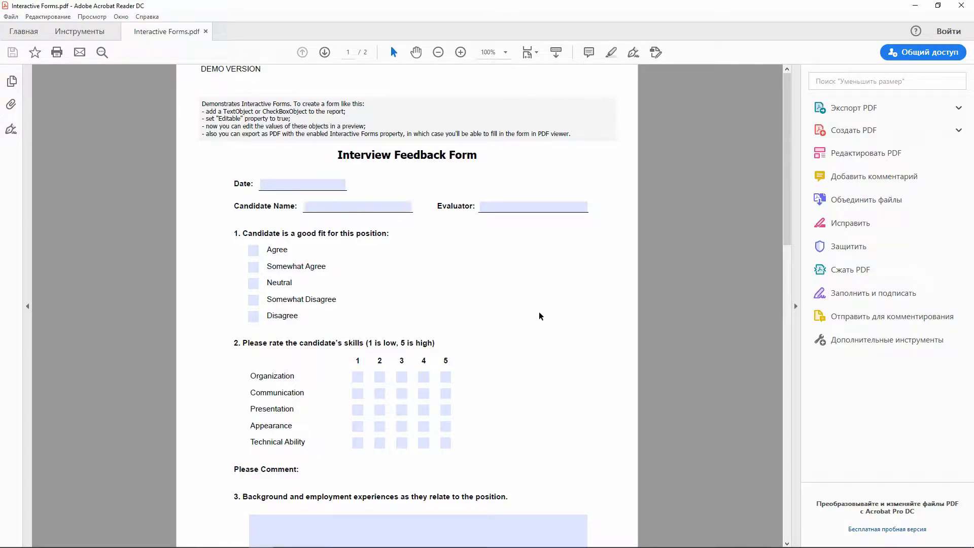
pyautogui.click(423, 376)
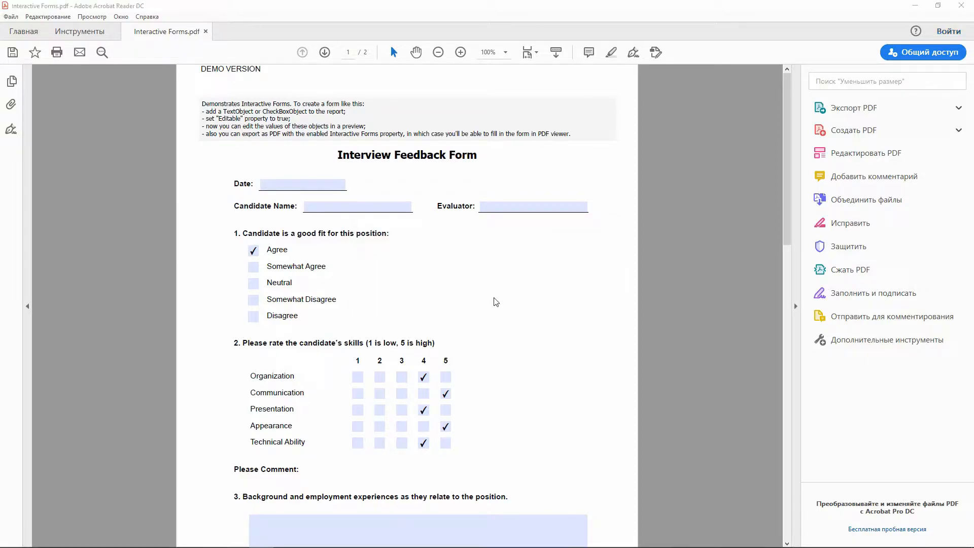
# - Replace Interactive Forms.pdf with the filled form, close Acrobat, and open the Interactive Forms report
pyautogui.click(300, 248)
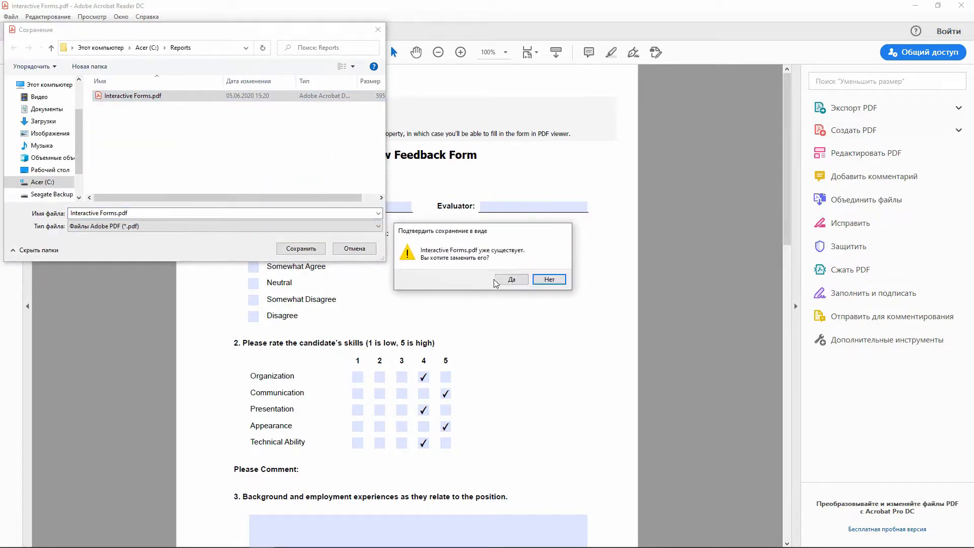
pyautogui.click(512, 279)
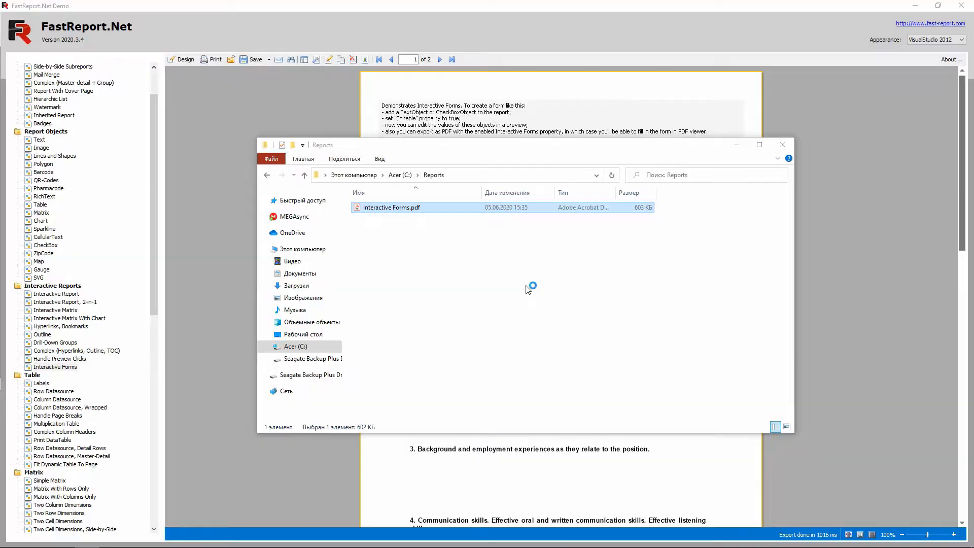
pyautogui.doubleClick(391, 207)
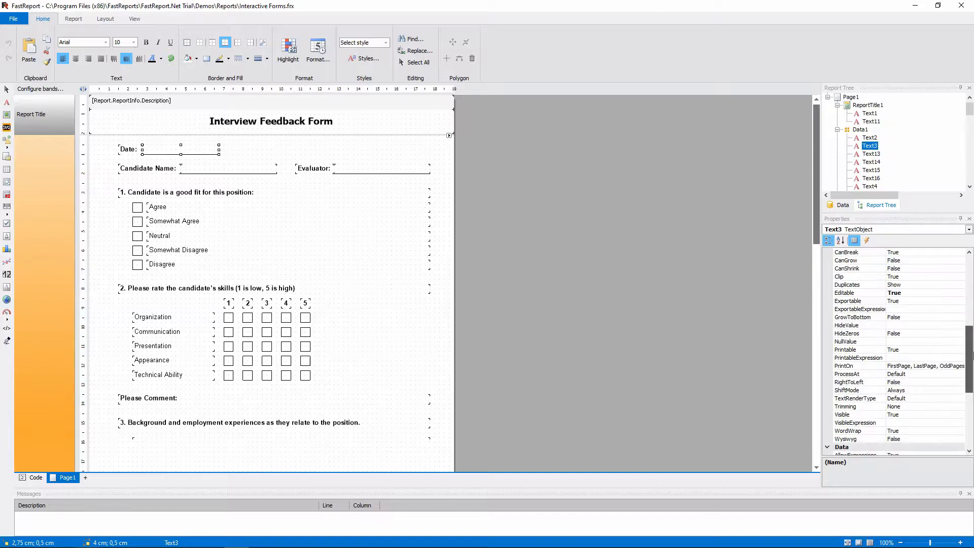
# - Select the Candidate Name text field and inspect its Editable and Cursor properties
pyautogui.click(844, 293)
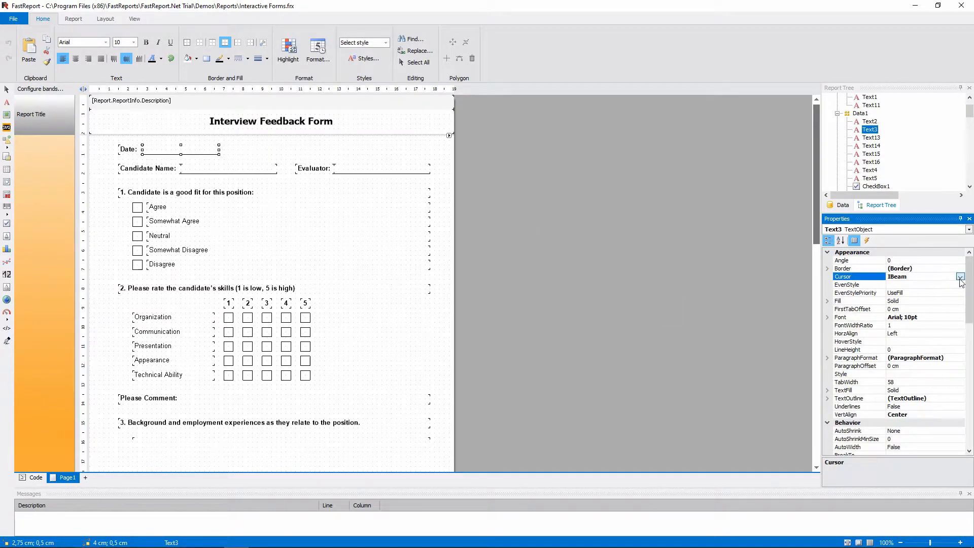
pyautogui.click(959, 276)
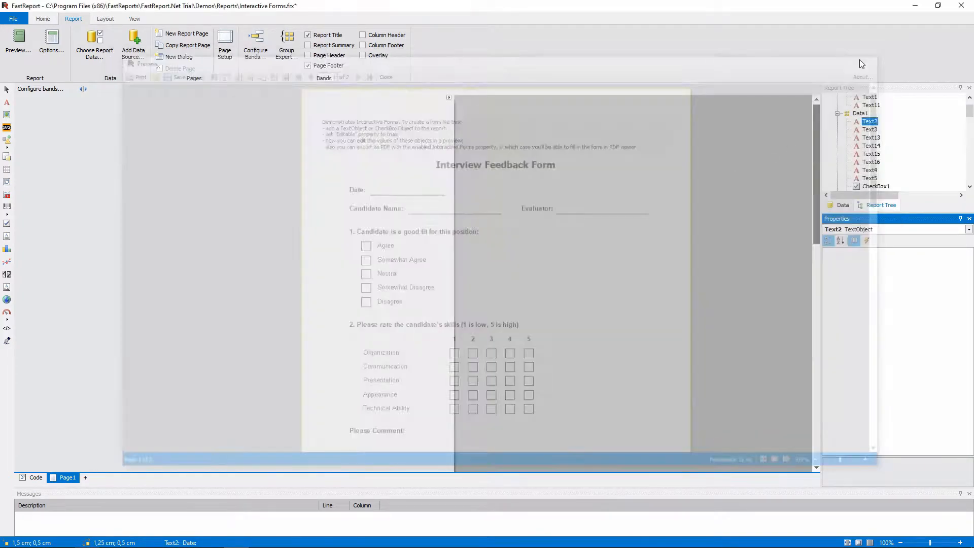
# - Close the preview window to return to the report designer
pyautogui.click(43, 18)
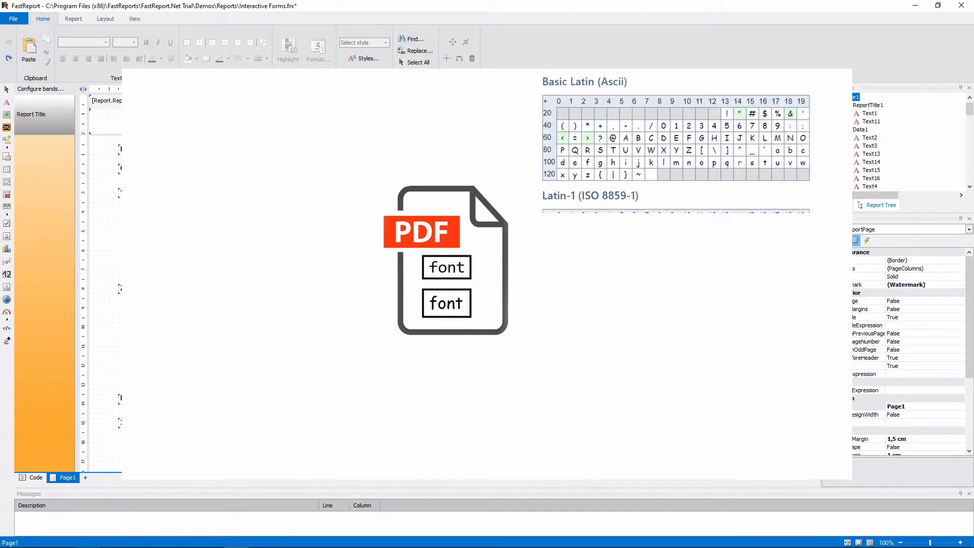
pyautogui.scroll(-3)
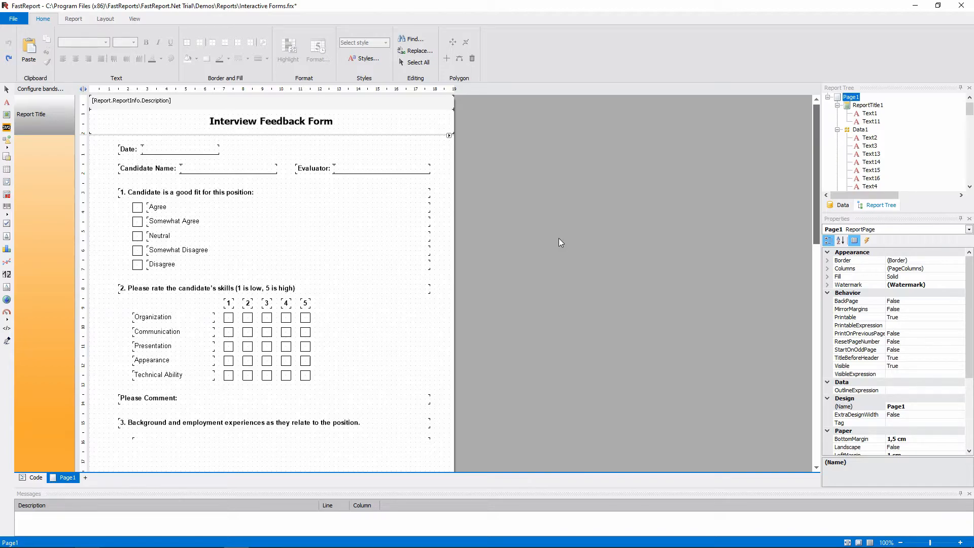
pyautogui.moveTo(738, 254)
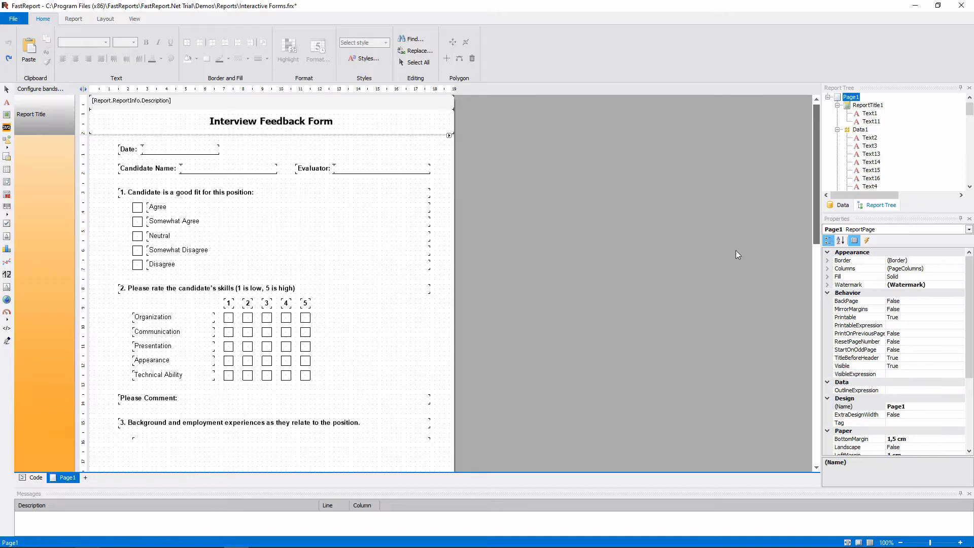
# - Add a StartReport handler importing FastReport.Export.Pdf that sets InteractiveFormsFontSetPattern to "[0-9]"
pyautogui.click(844, 97)
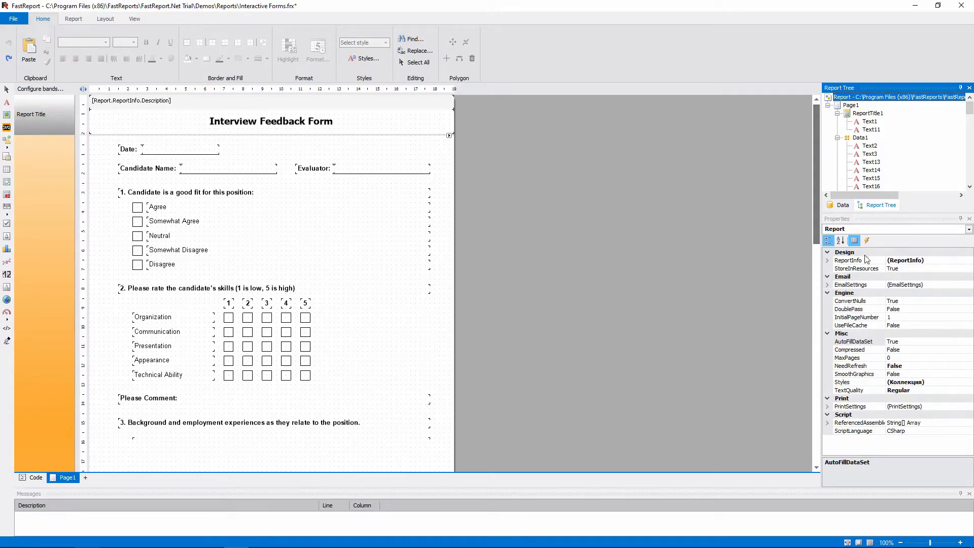
pyautogui.click(866, 240)
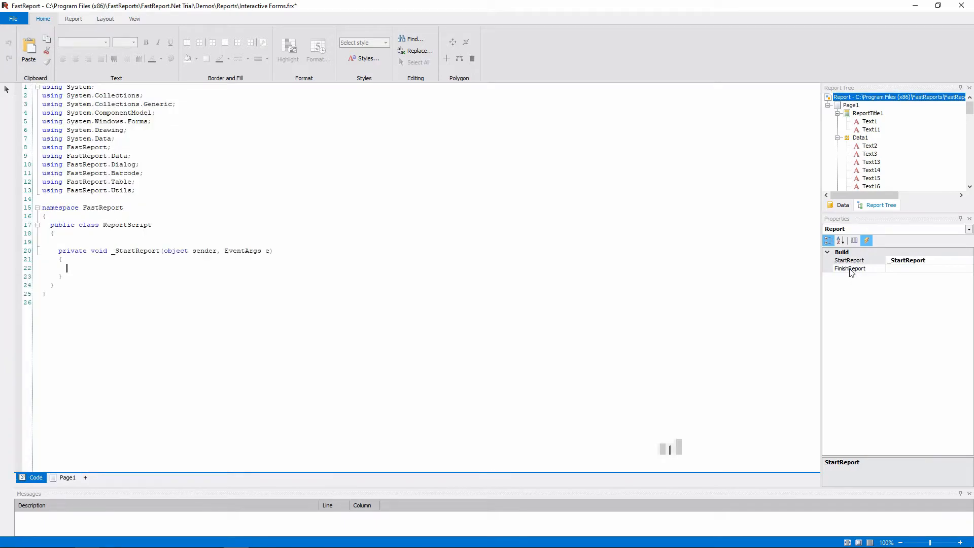
pyautogui.write('using FastReport.Export.Pdf;')
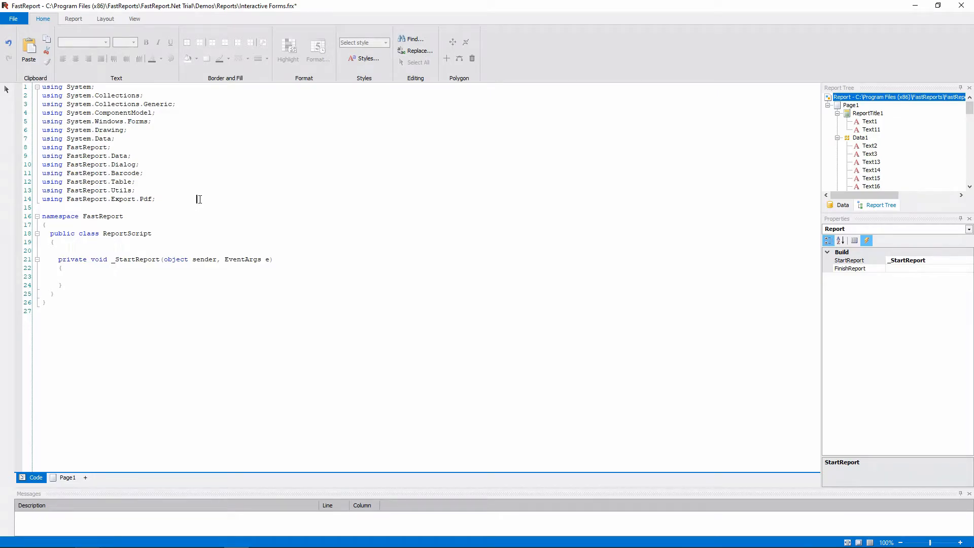
pyautogui.moveTo(59, 259); pyautogui.dragTo(60, 293)
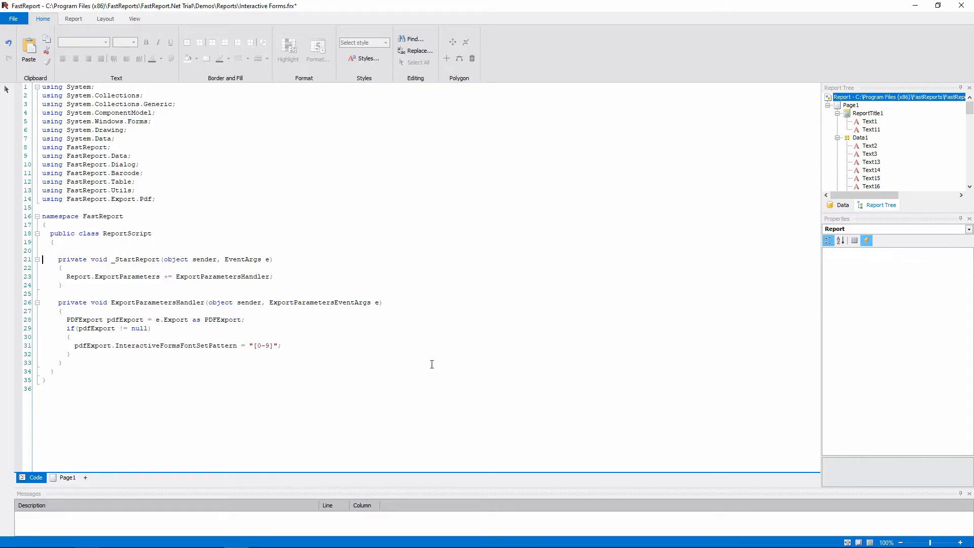
# - Prefix the InteractiveFormsFontSetPattern "[0-9]" line with // and switch back to Page1
pyautogui.doubleClick(78, 276)
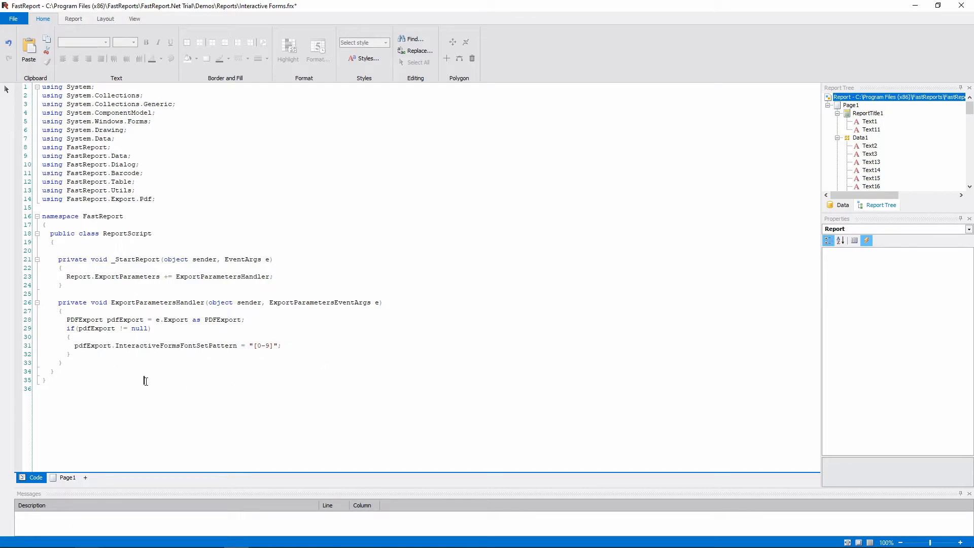
pyautogui.doubleClick(175, 346)
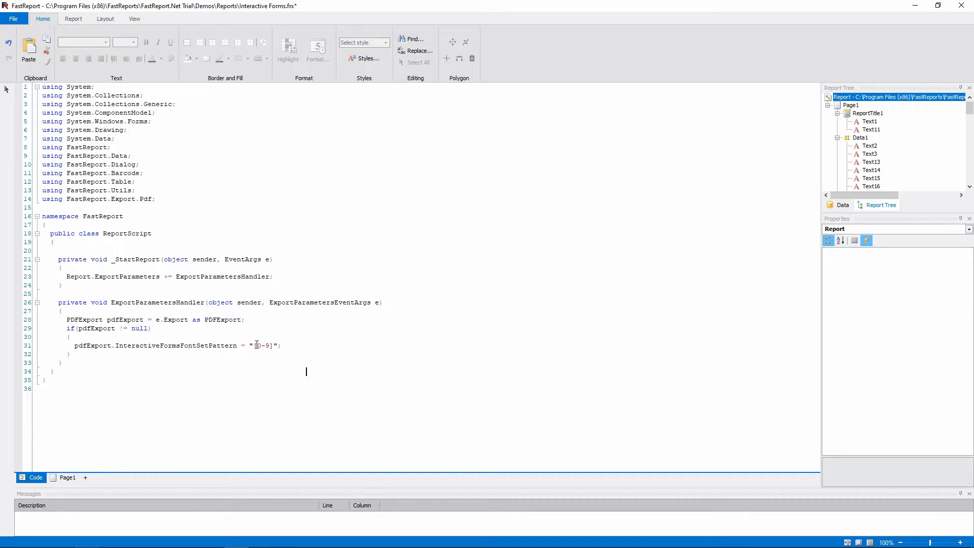
pyautogui.doubleClick(263, 346)
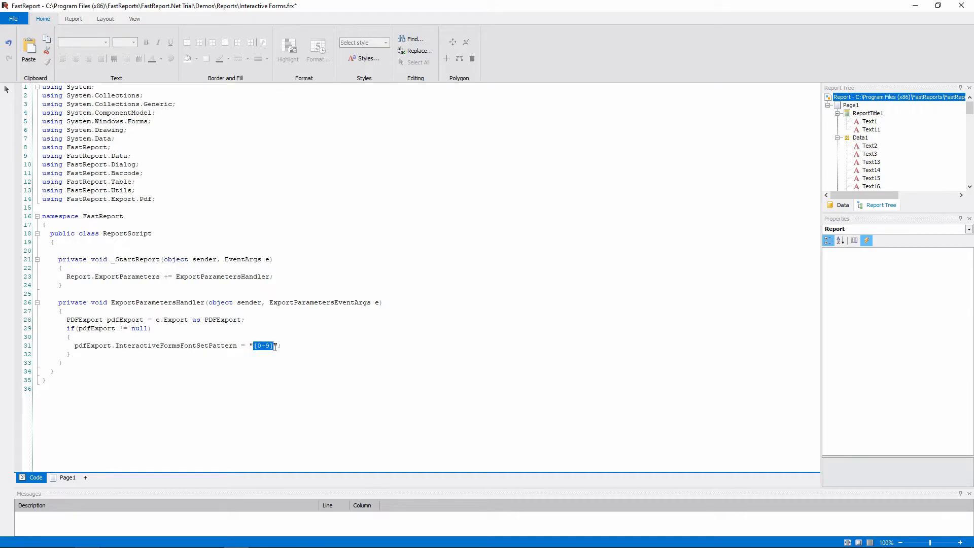
pyautogui.click(356, 370)
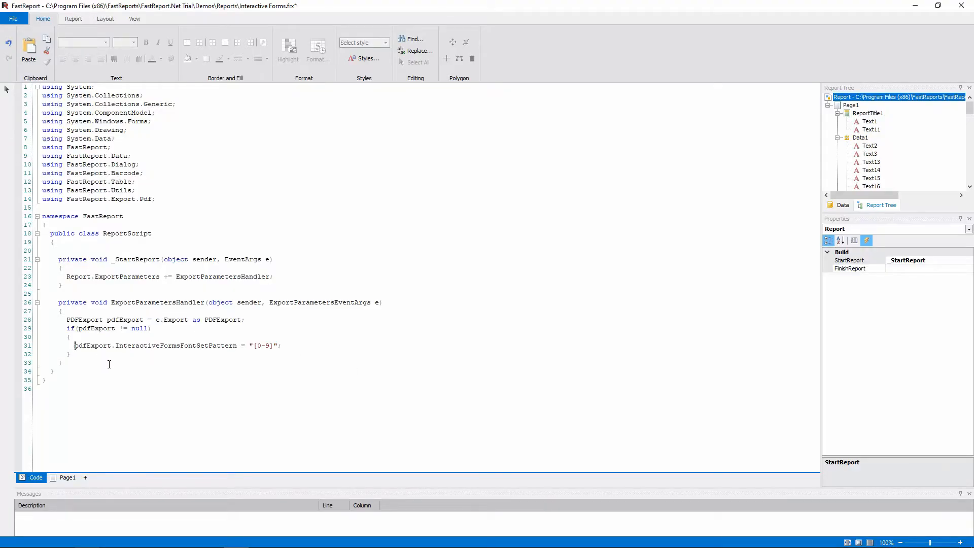
pyautogui.write('//')
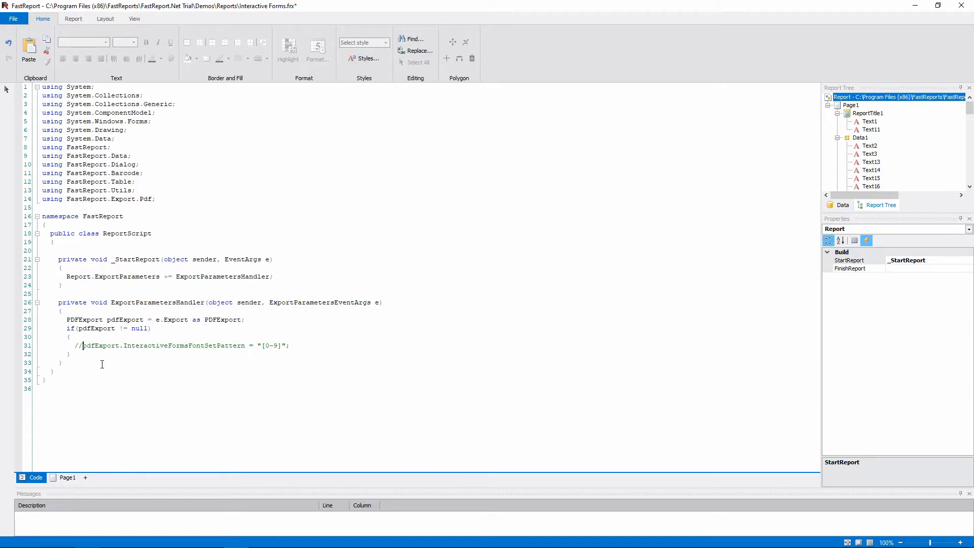
pyautogui.click(68, 477)
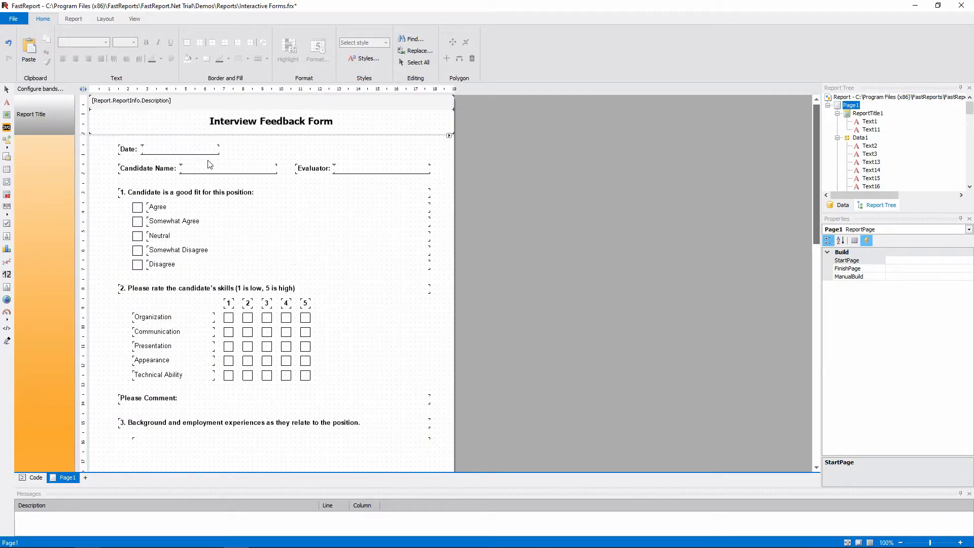
# - Export the previewed report to PDF with Interactive Forms, then open Interactive Forms 1.pdf
pyautogui.click(180, 149)
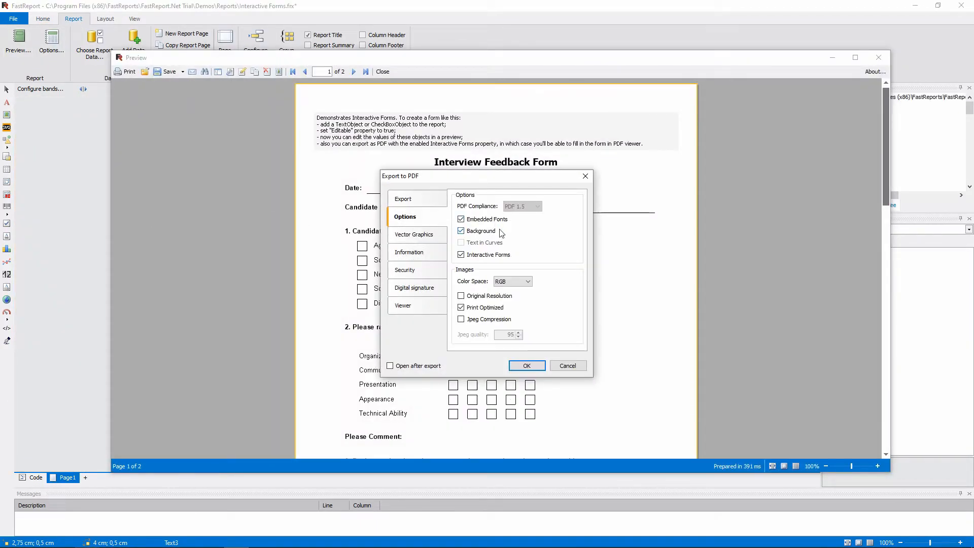
pyautogui.click(526, 365)
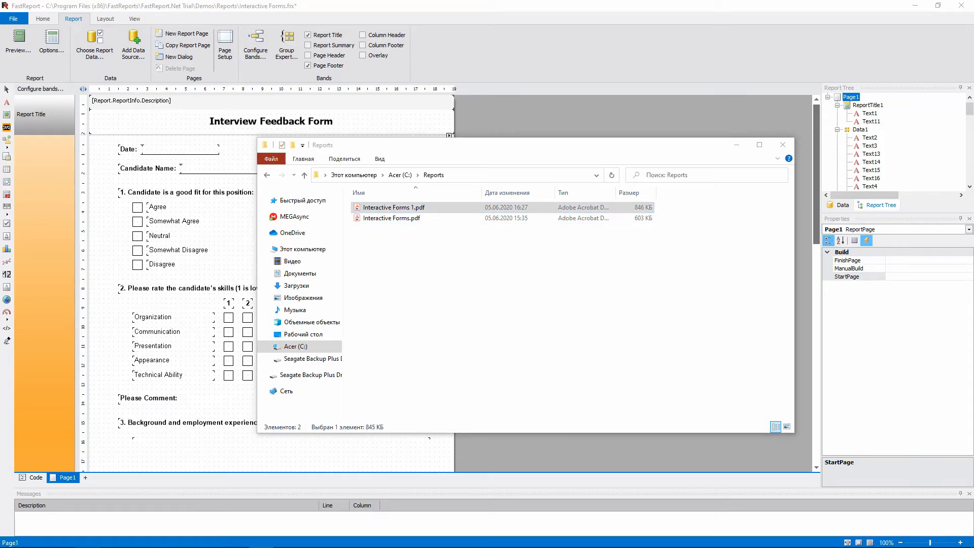
pyautogui.doubleClick(393, 207)
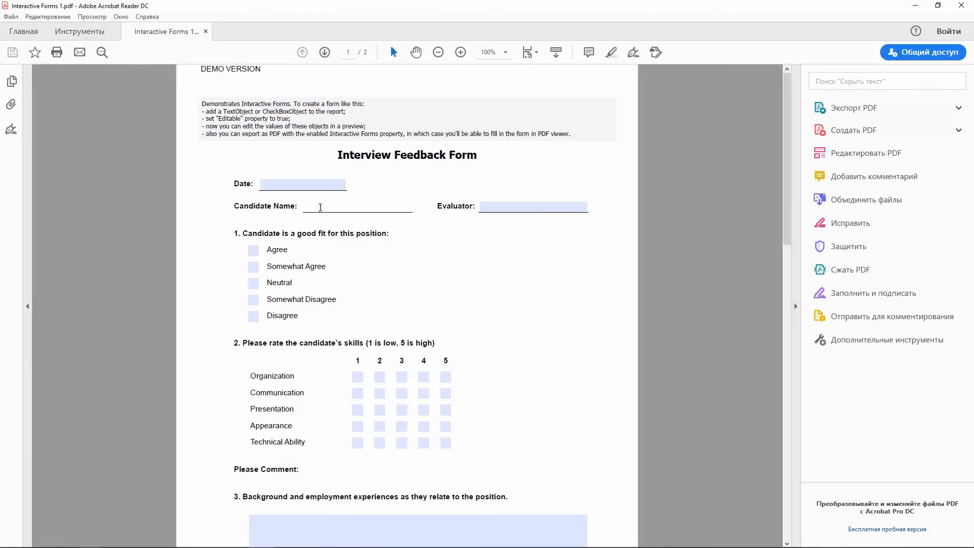
# - Type 'any text is displayed' into the Candidate Name field
pyautogui.write('any text is')
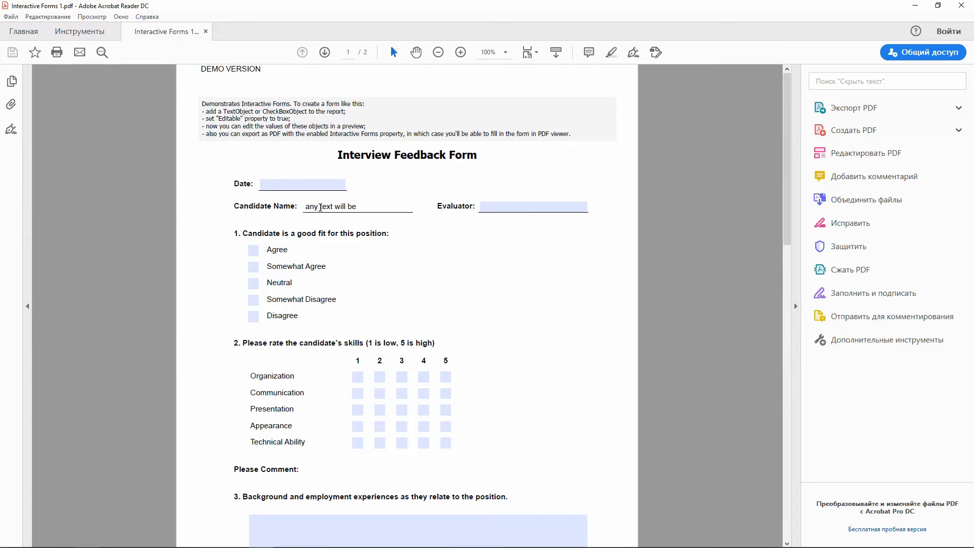
pyautogui.write('displayed')
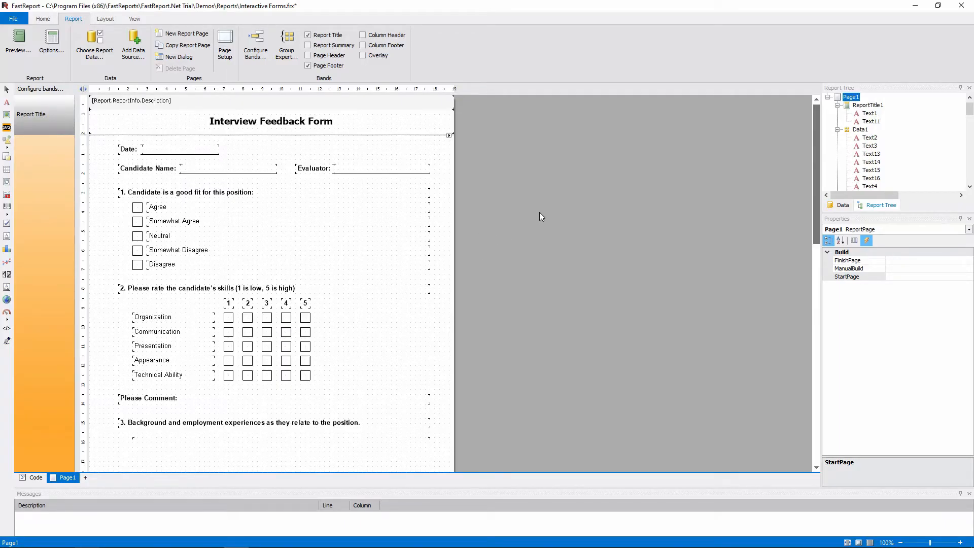
# - Export the report to PDF as Interactive Forms 2.pdf and open it
pyautogui.click(35, 477)
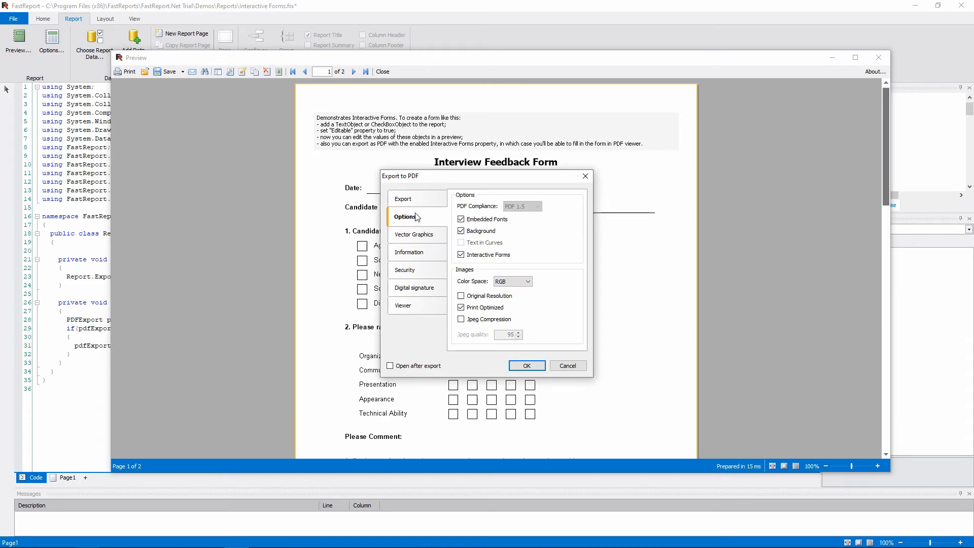
pyautogui.click(525, 365)
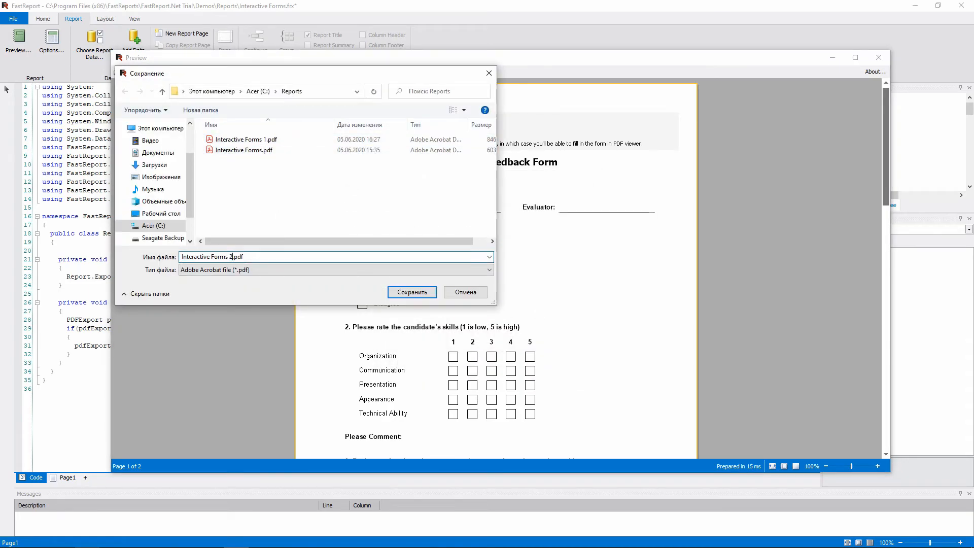
pyautogui.click(412, 292)
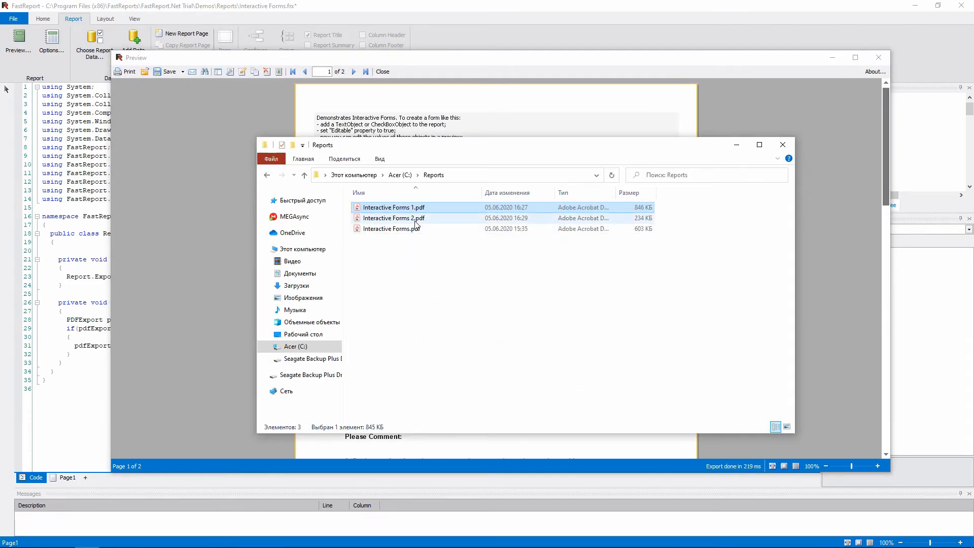
pyautogui.doubleClick(393, 218)
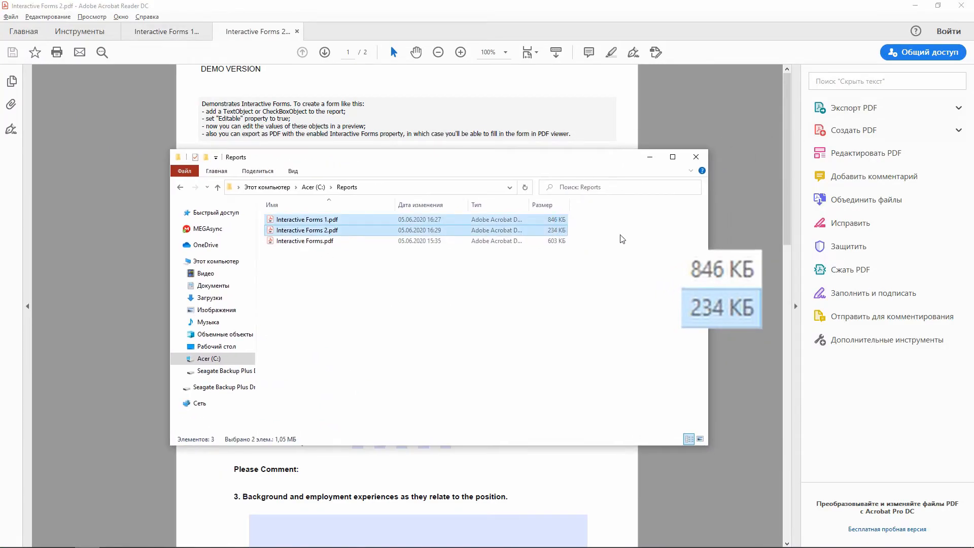
# - Type letters 'wertyuiopas lz c bnm' and digits into the fields, and '123456789' into Date
pyautogui.write('wert')
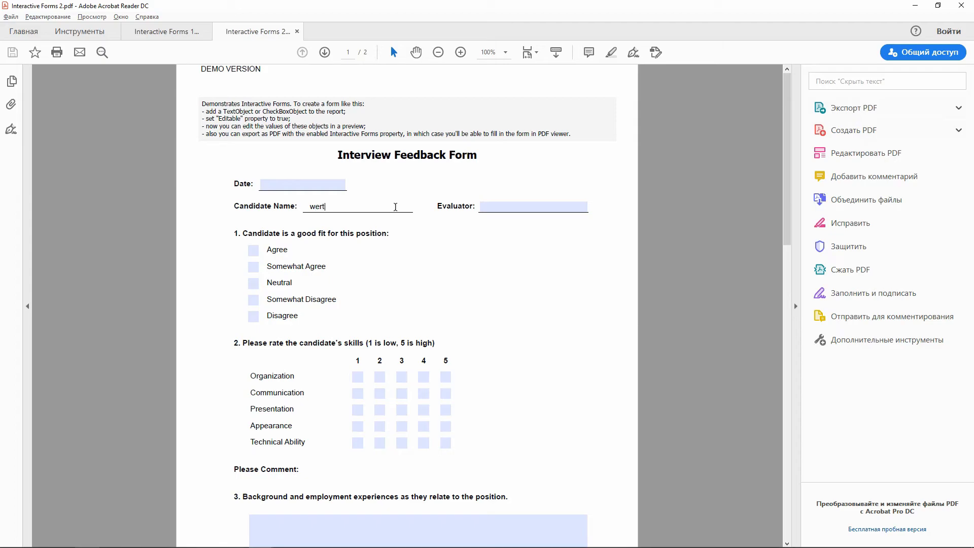
pyautogui.write('yuiopas  gh')
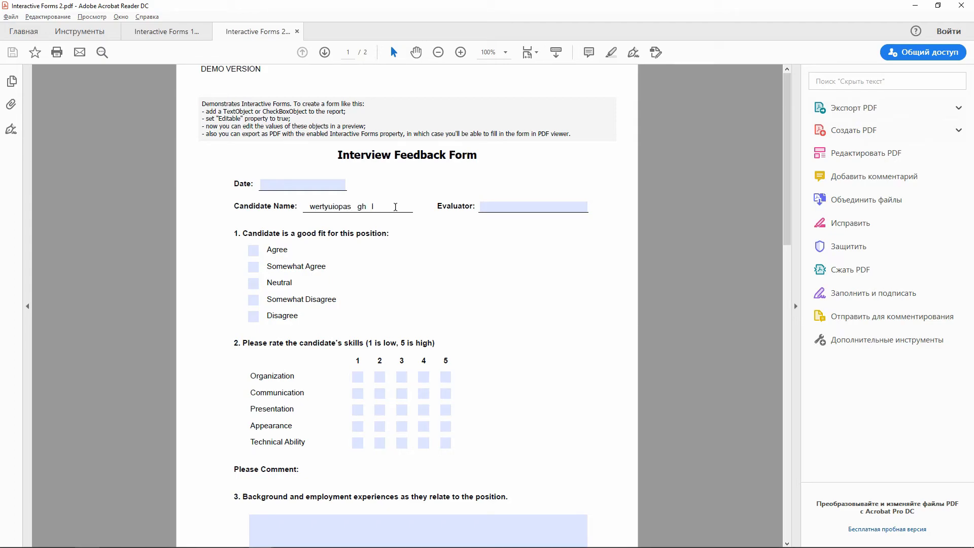
pyautogui.write('lz c bnm')
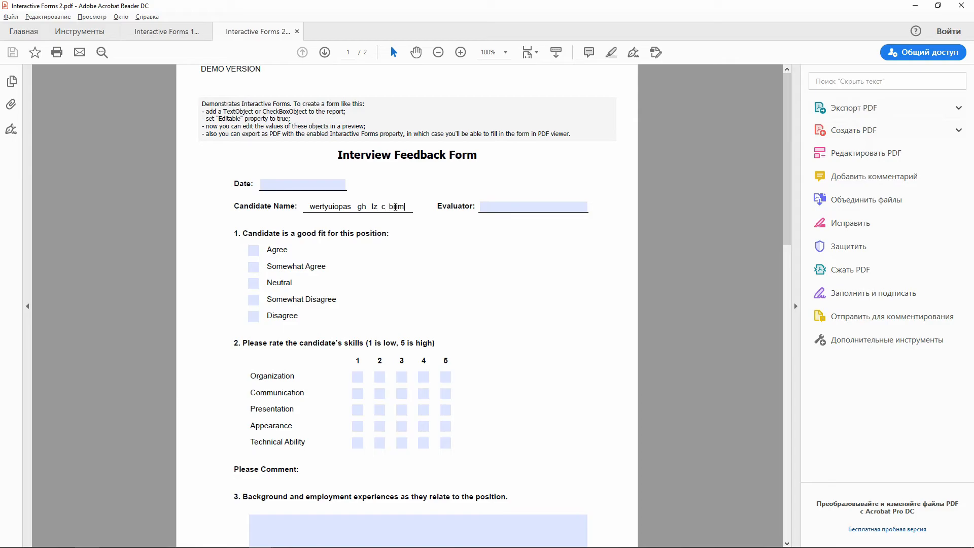
pyautogui.write('1234567890')
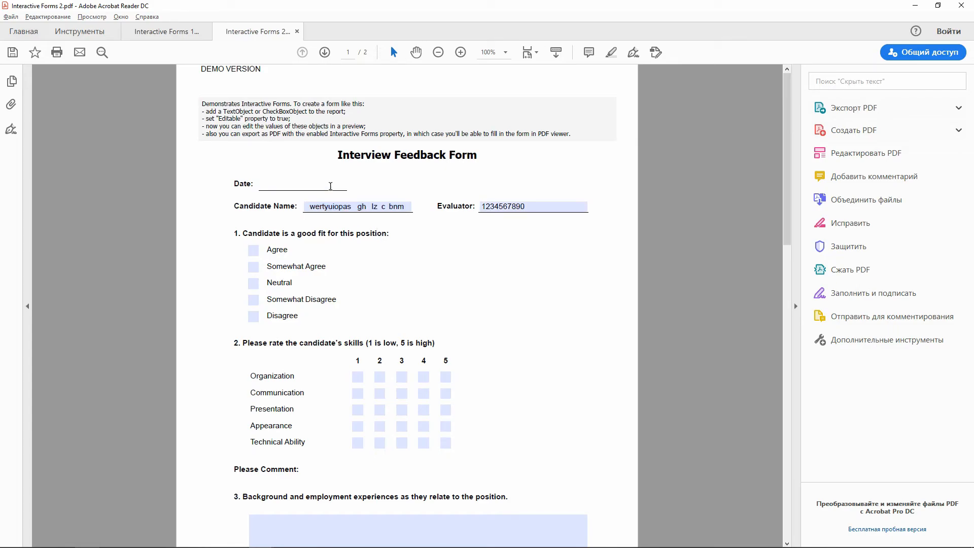
pyautogui.click(304, 183)
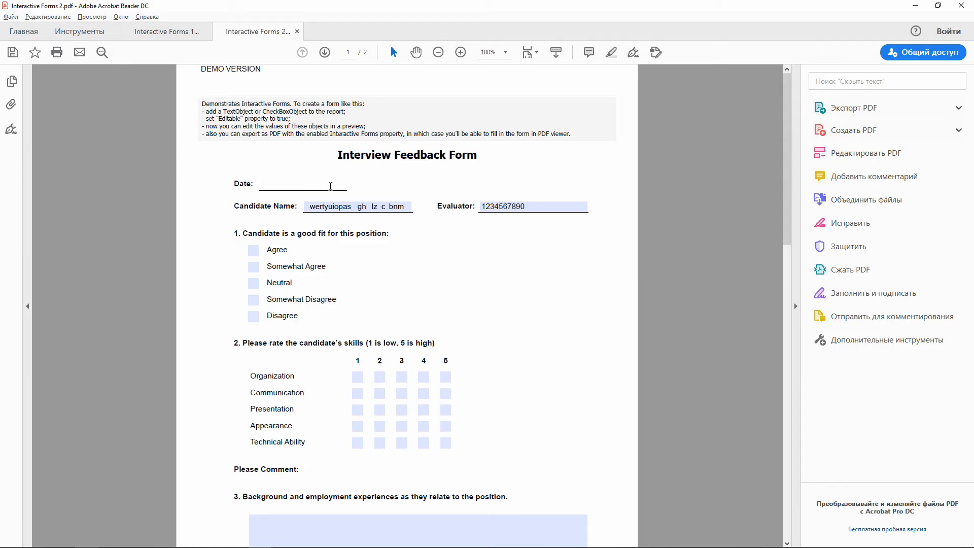
pyautogui.write('123456789')
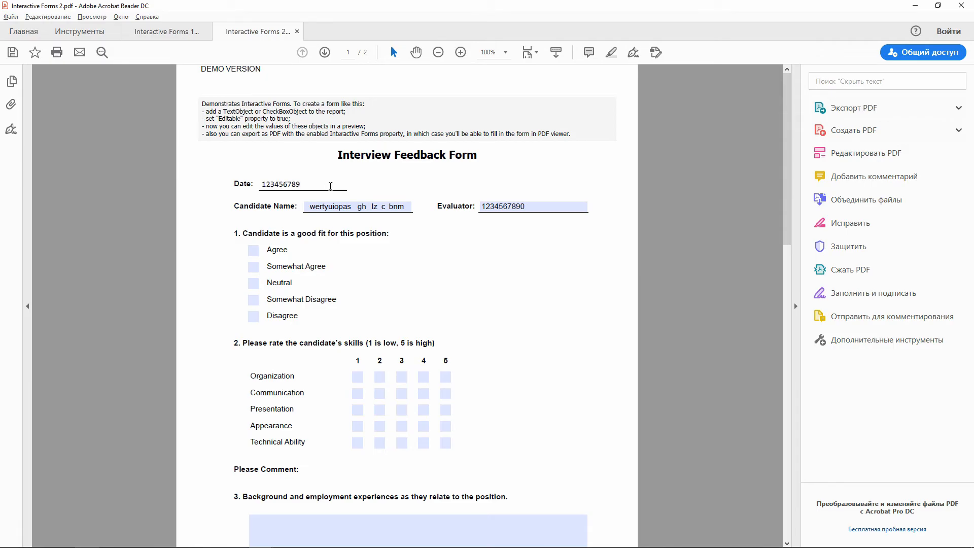